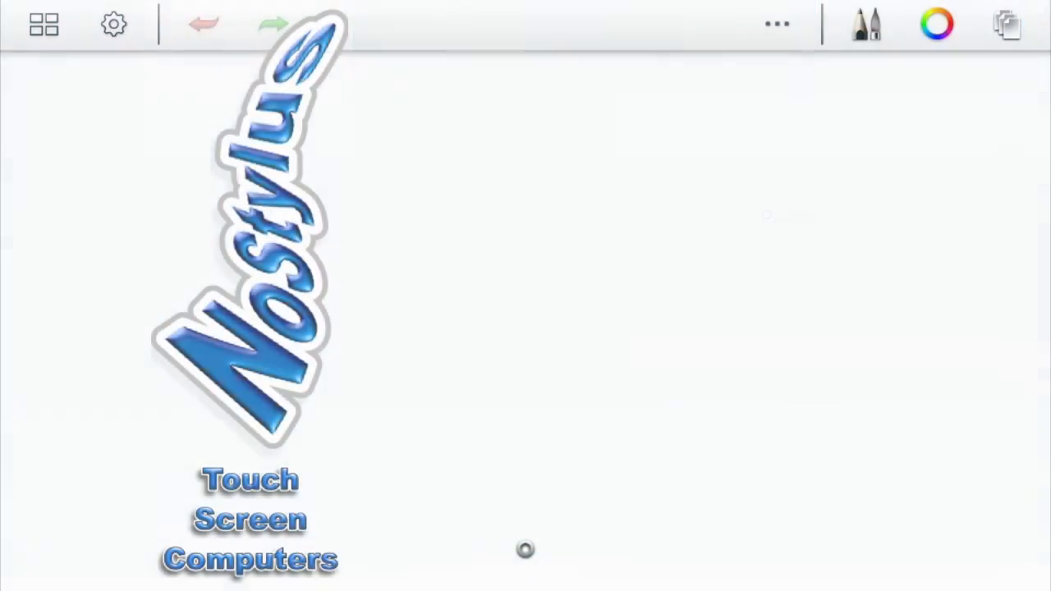
# Choose the fourth brush in the top row and shrink its radius to 12.8.
pyautogui.click(865, 23)
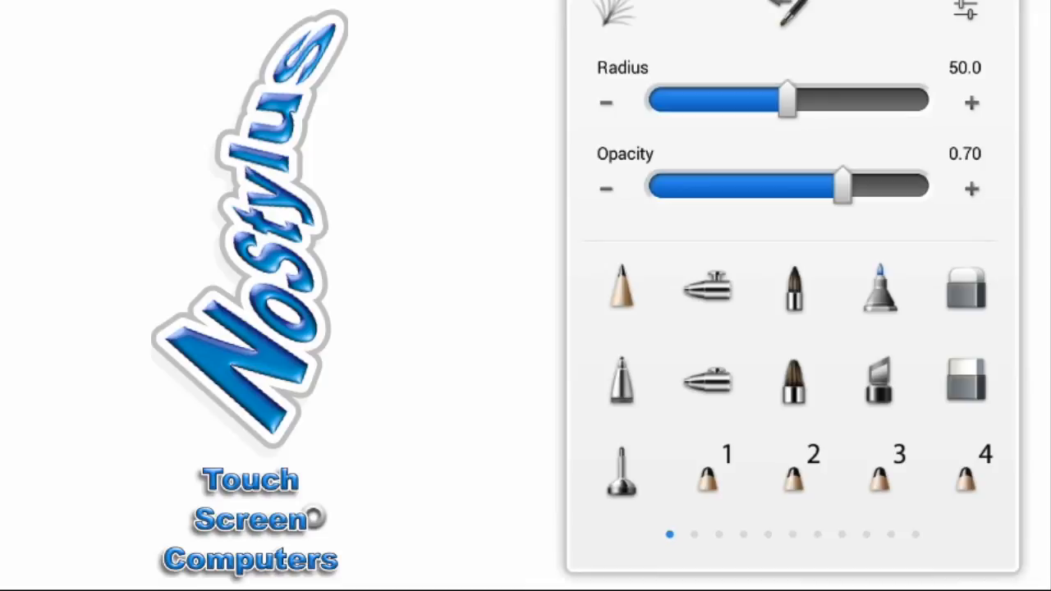
pyautogui.click(881, 285)
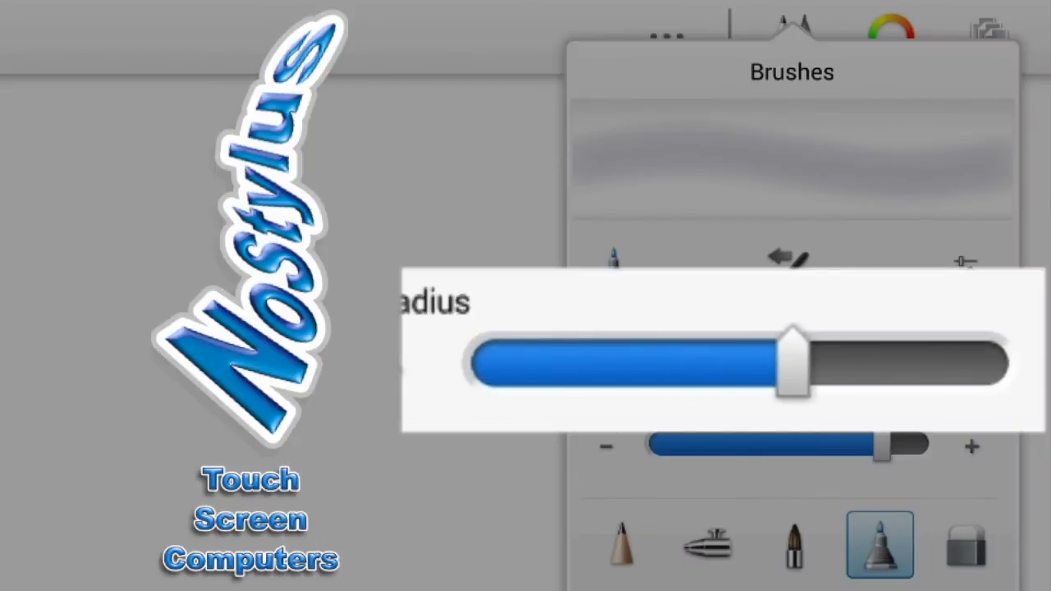
pyautogui.moveTo(788, 362); pyautogui.dragTo(558, 361)
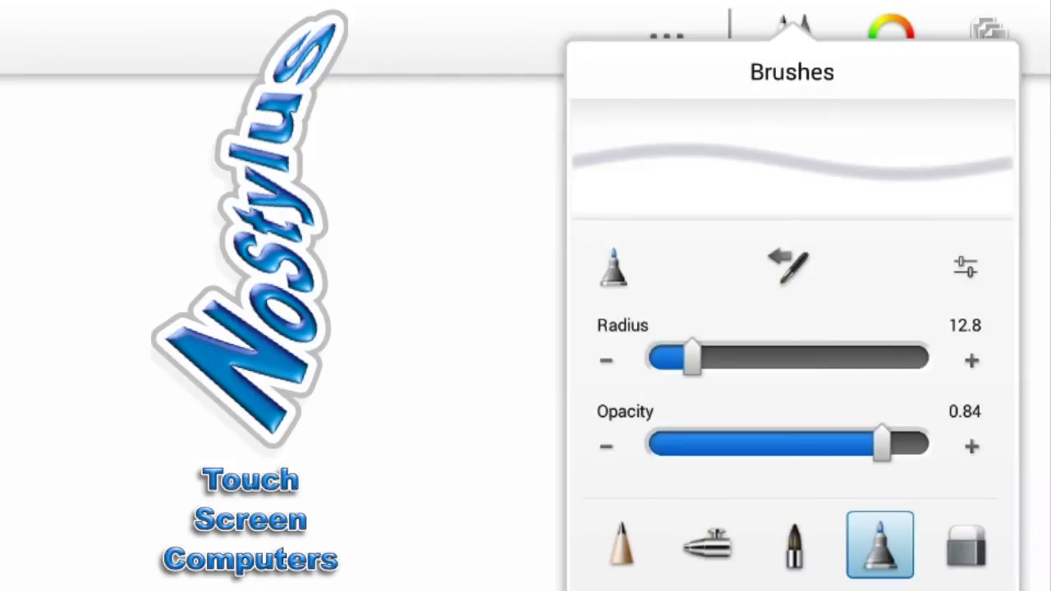
# In advanced properties, set maximum radius 16.5 and opacity range about 0.70–0.73.
pyautogui.click(966, 266)
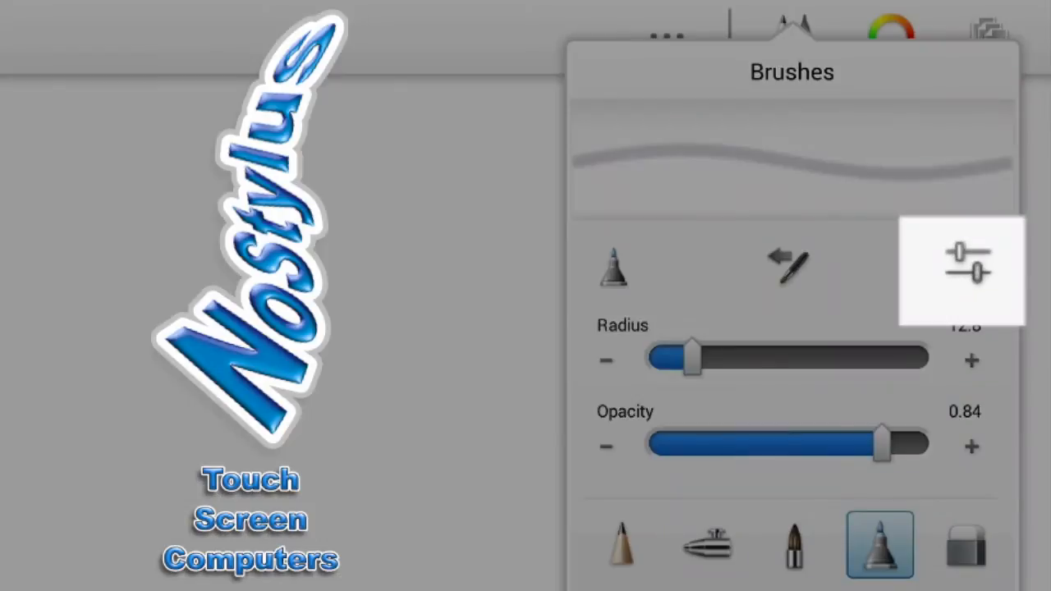
pyautogui.click(962, 271)
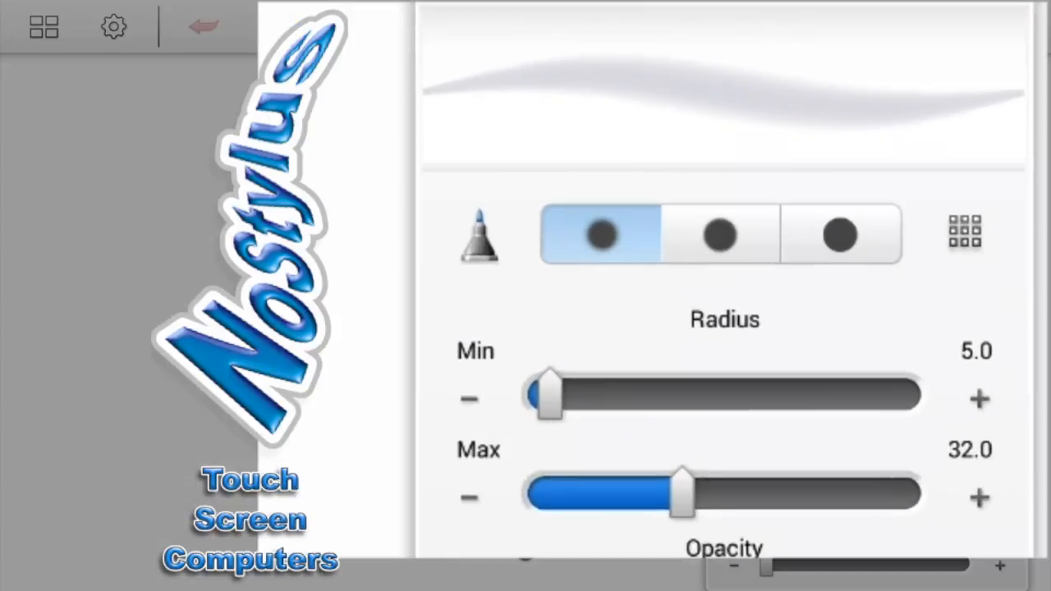
pyautogui.moveTo(680, 499); pyautogui.dragTo(575, 499)
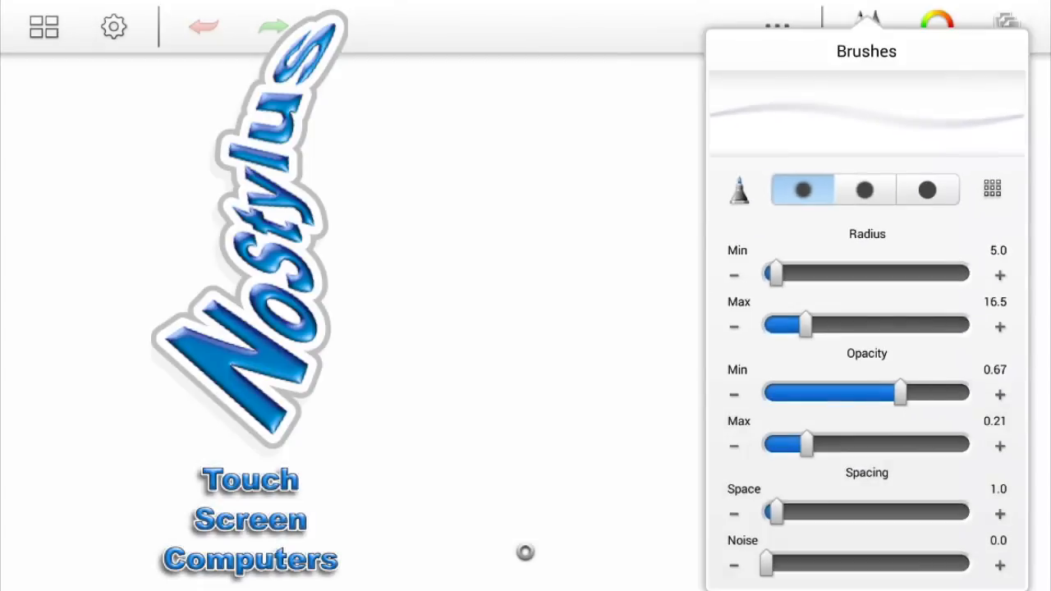
pyautogui.moveTo(899, 392); pyautogui.dragTo(828, 393)
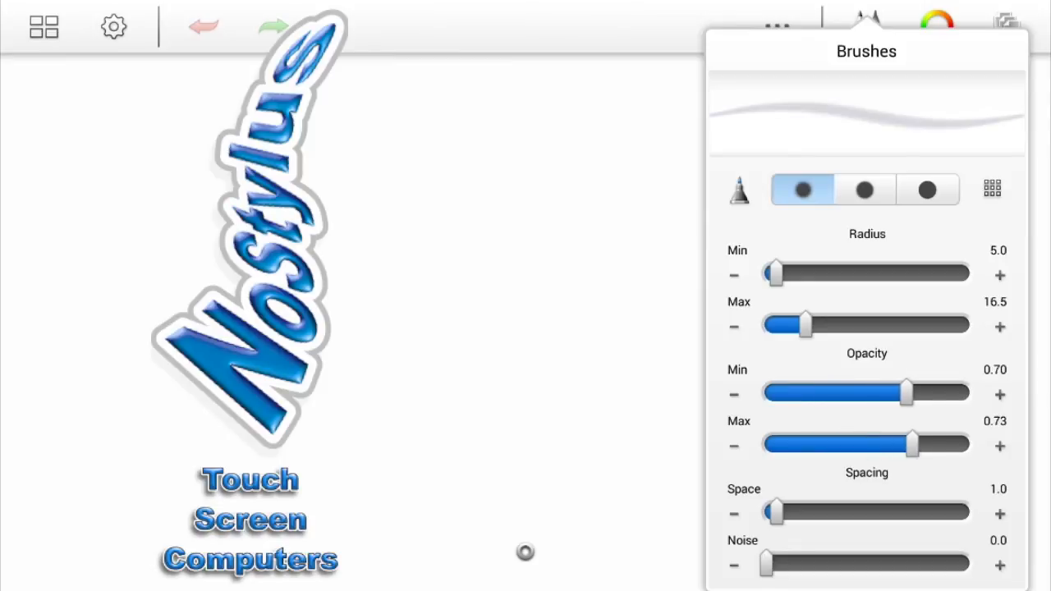
pyautogui.moveTo(907, 393); pyautogui.dragTo(788, 392)
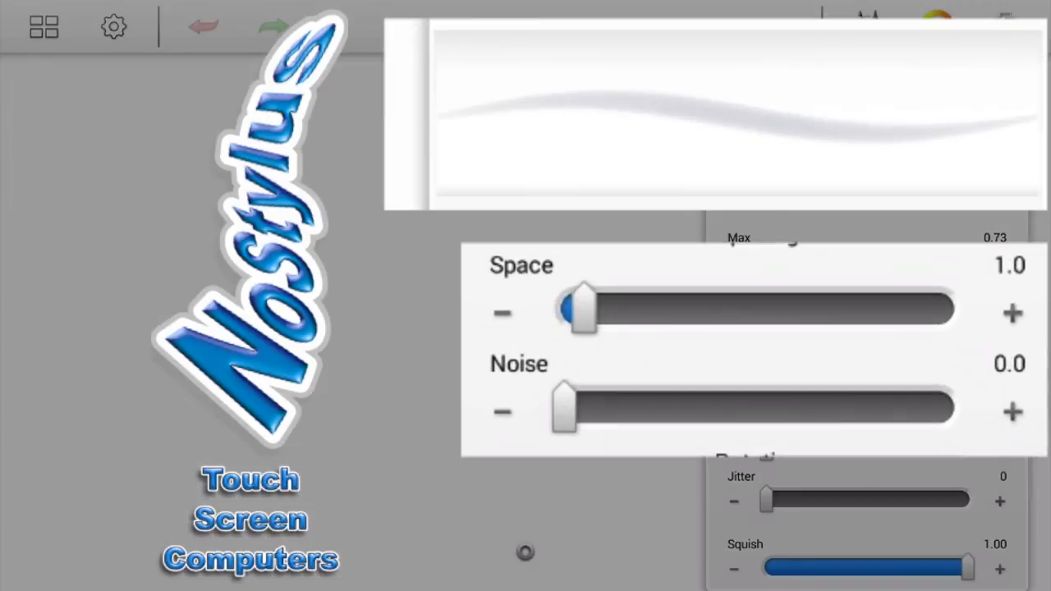
# Adjust the dab spacing, settling it at 0.7.
pyautogui.moveTo(583, 309); pyautogui.dragTo(802, 308)
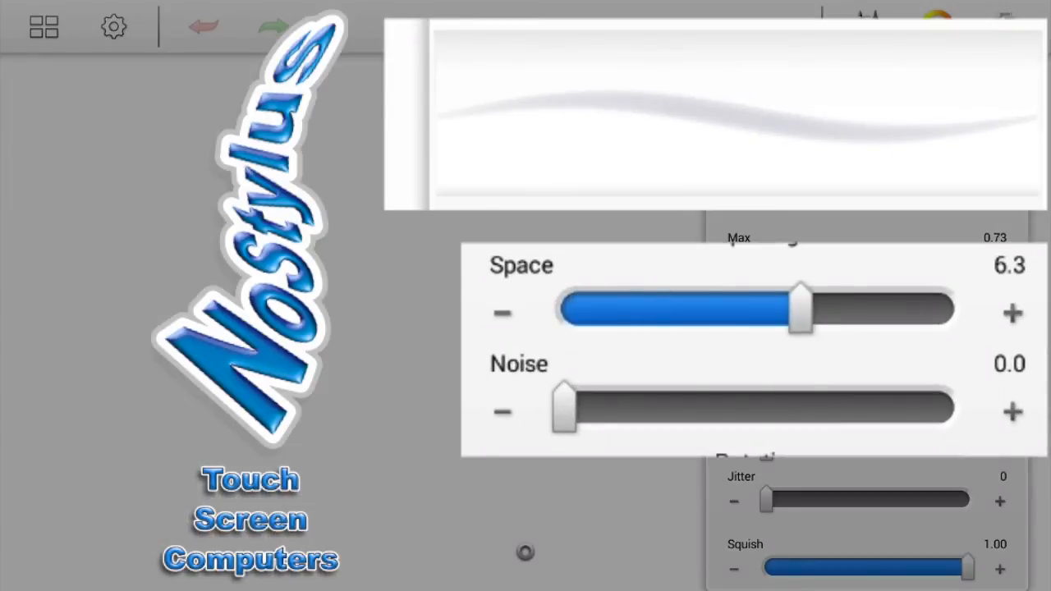
pyautogui.moveTo(802, 310); pyautogui.dragTo(813, 310)
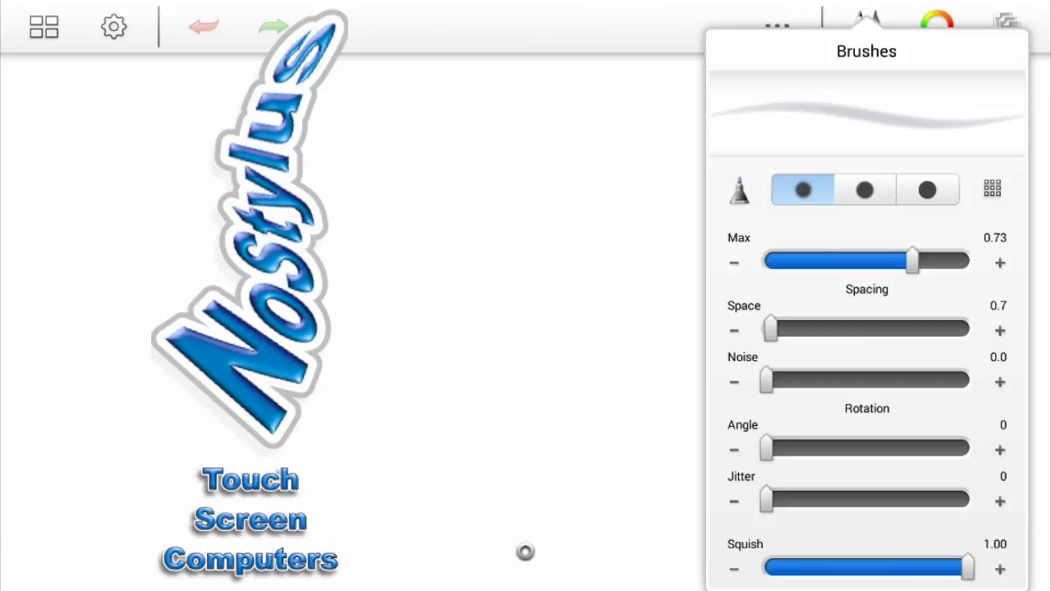
# Make the brush a scattered dotted stroke: spacing 3.9, noise 3.1, angle 218.
pyautogui.click(936, 23)
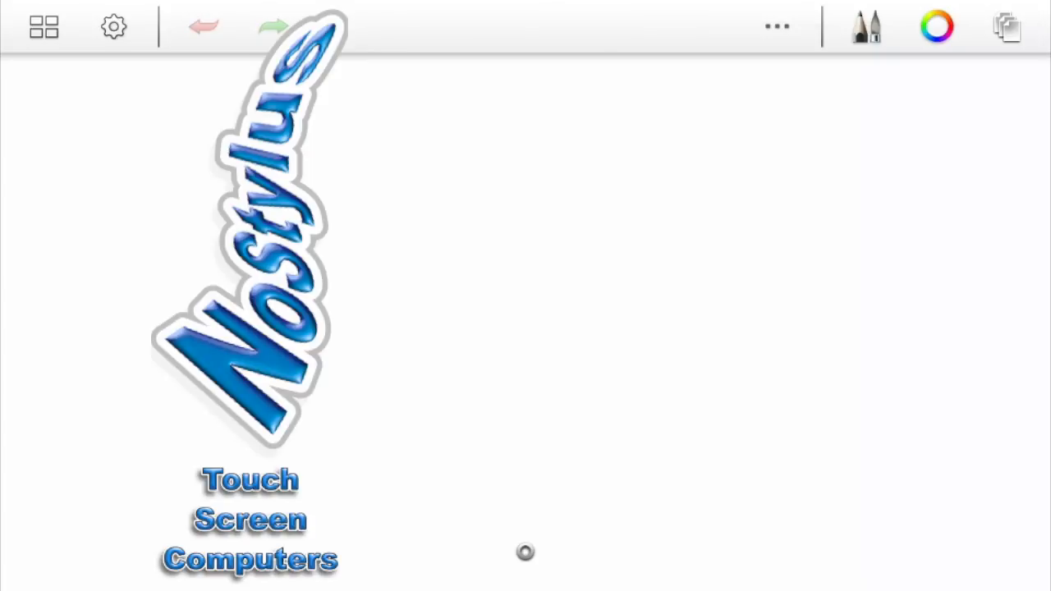
pyautogui.click(866, 26)
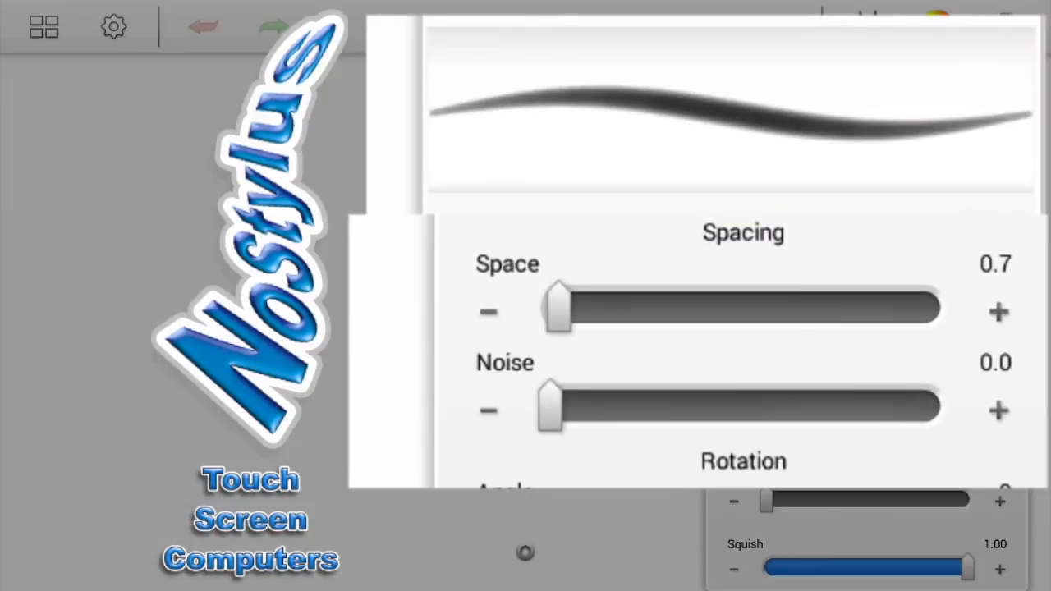
pyautogui.moveTo(558, 309); pyautogui.dragTo(763, 309)
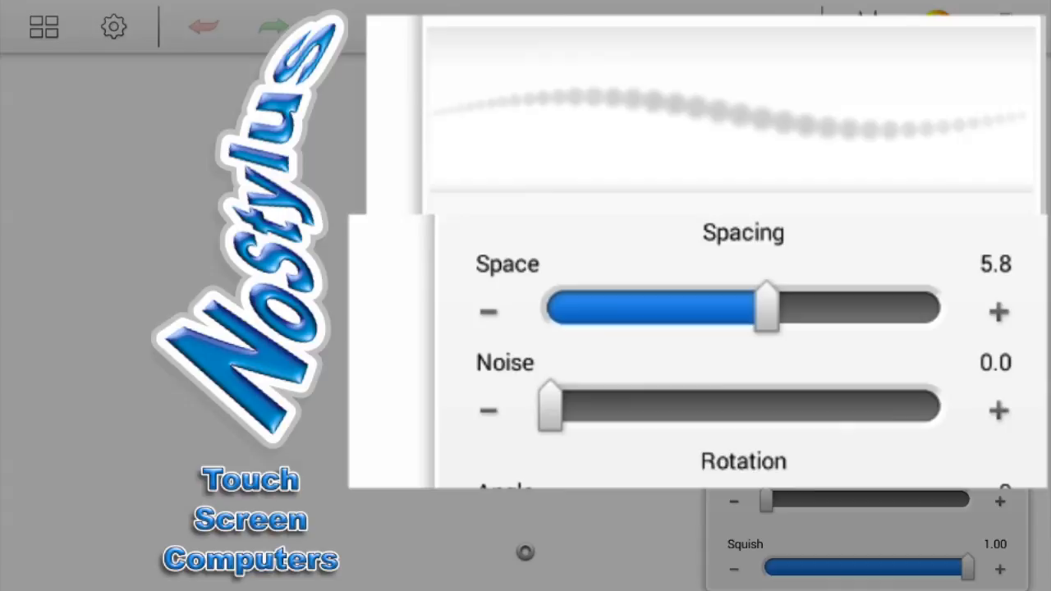
pyautogui.moveTo(550, 407); pyautogui.dragTo(788, 408)
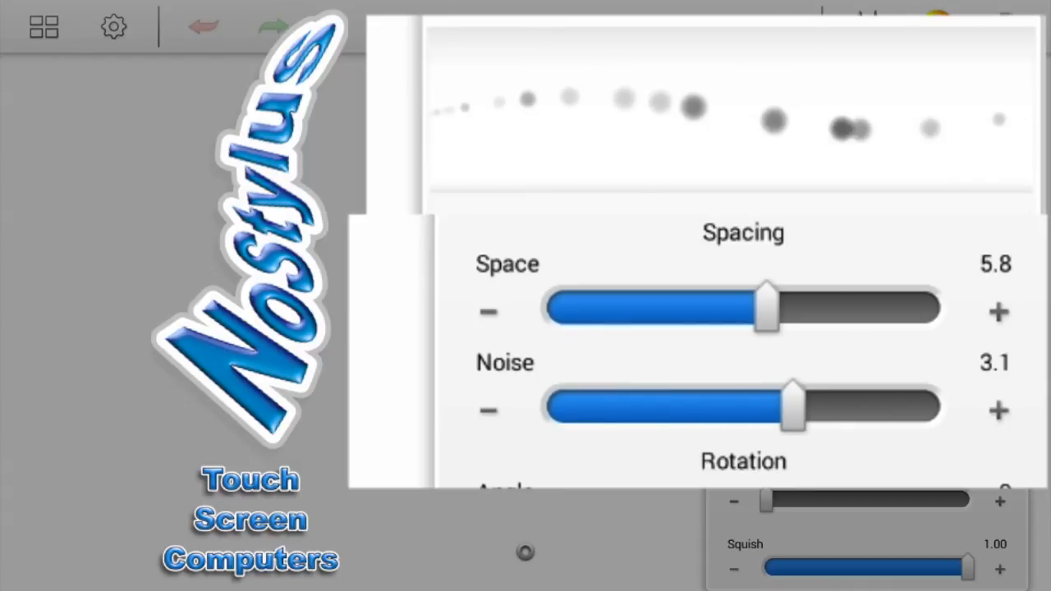
pyautogui.moveTo(768, 307); pyautogui.dragTo(688, 307)
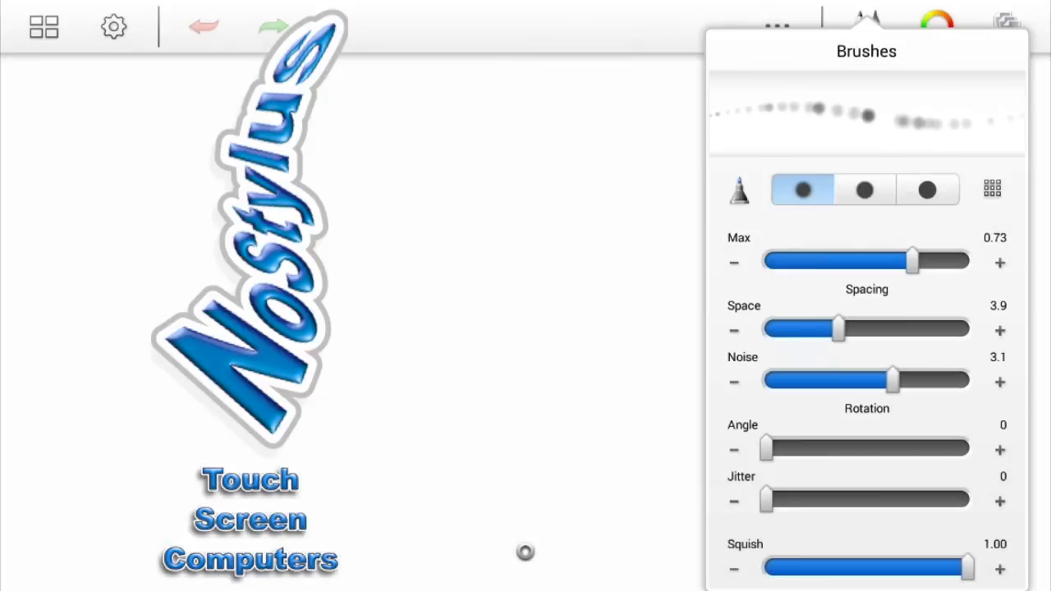
pyautogui.moveTo(769, 446); pyautogui.dragTo(886, 447)
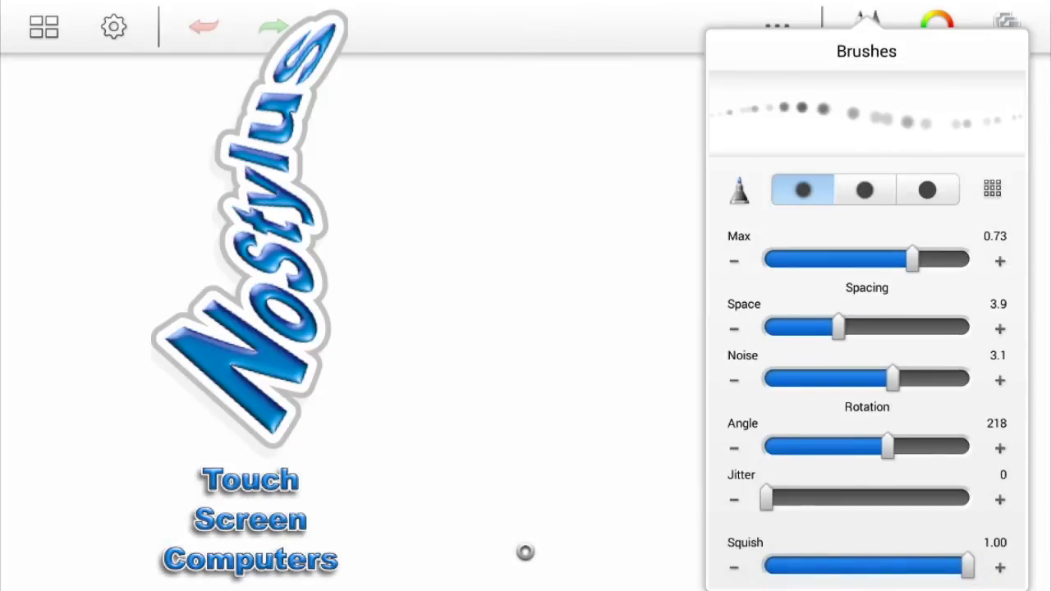
pyautogui.moveTo(768, 500); pyautogui.dragTo(890, 499)
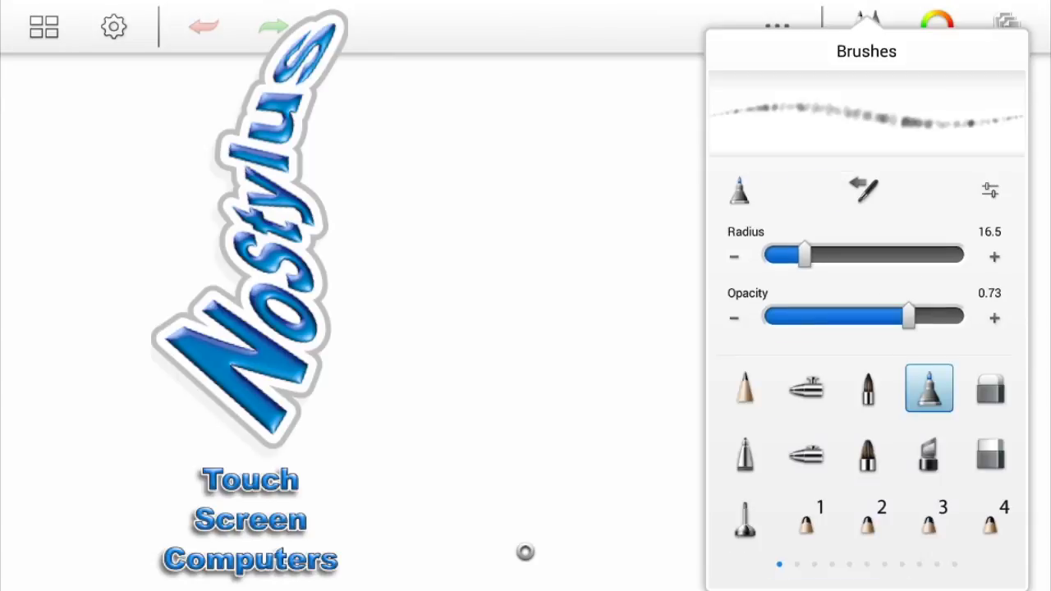
# Enlarge the brush radius to 47.2 and draw a smooth line and dotted airbrush stroke.
pyautogui.moveTo(804, 254); pyautogui.dragTo(802, 222)
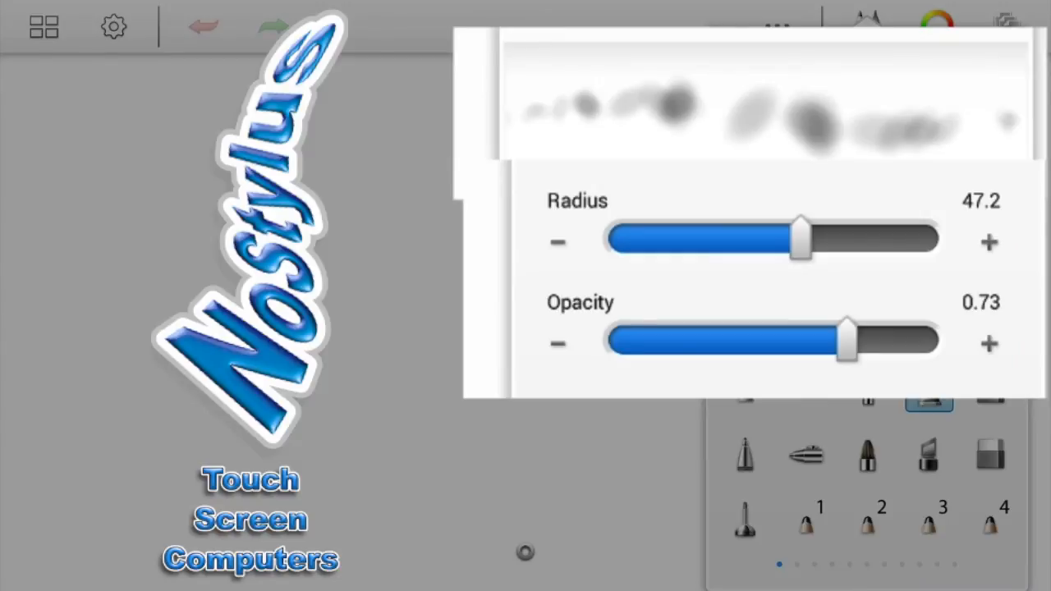
pyautogui.click(929, 388)
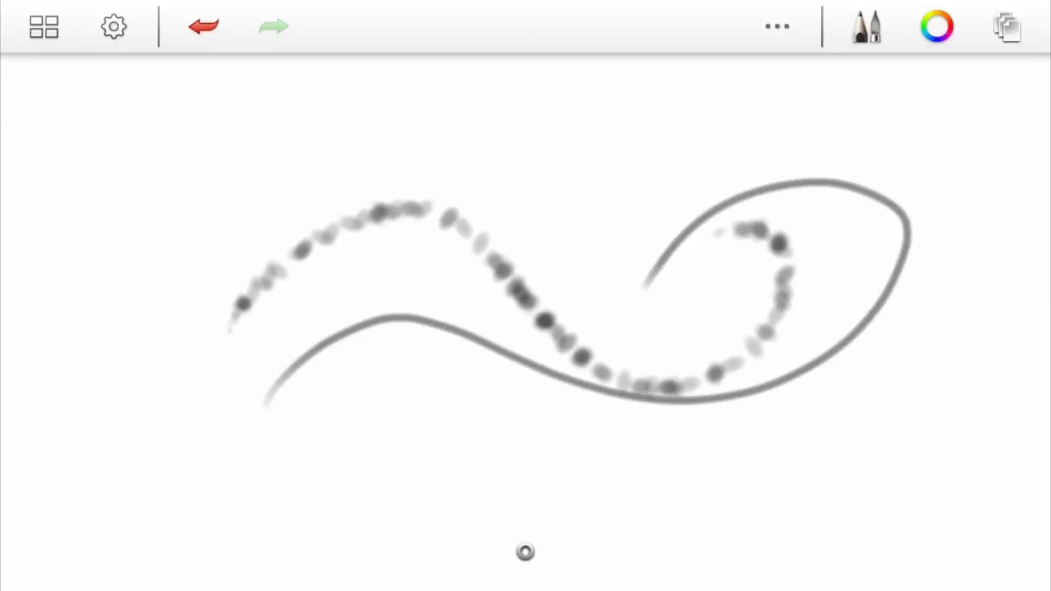
# For another brush, set spacing 0.5 and lower the opacity range to 0.12–0.21.
pyautogui.click(867, 26)
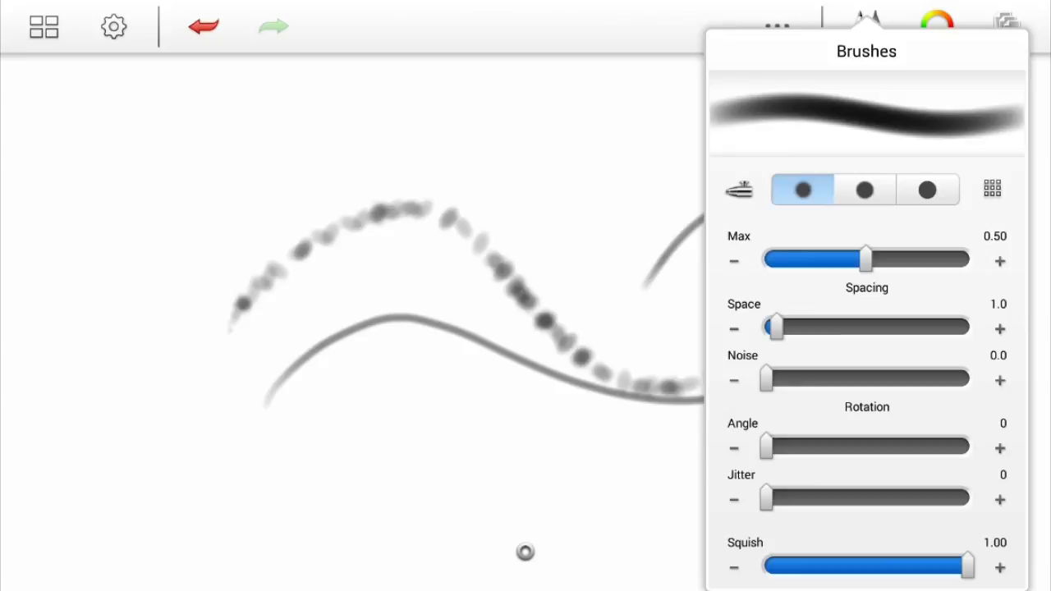
pyautogui.moveTo(771, 327); pyautogui.dragTo(837, 326)
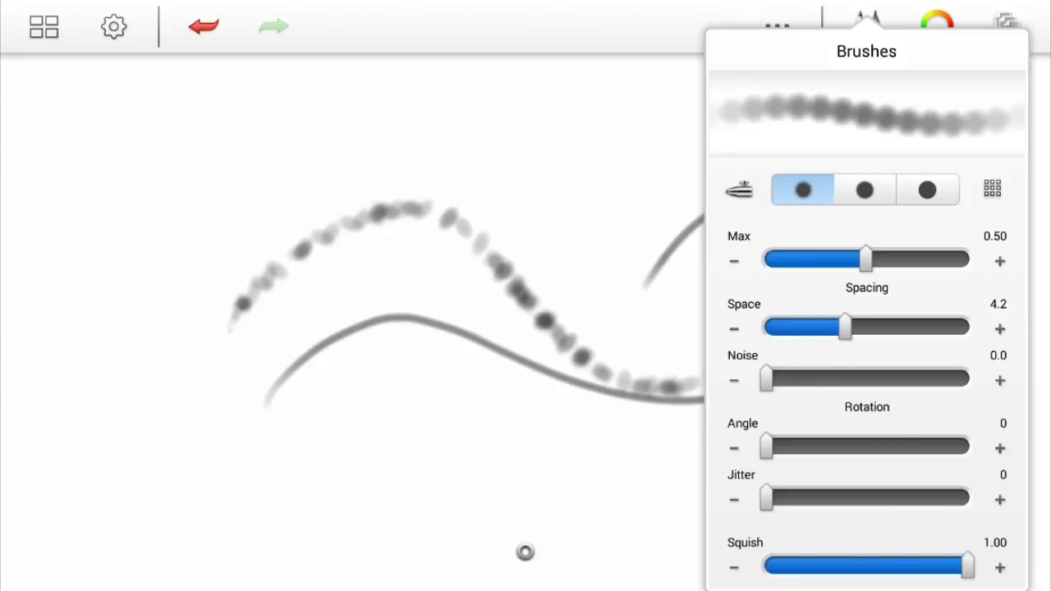
pyautogui.moveTo(841, 327); pyautogui.dragTo(765, 326)
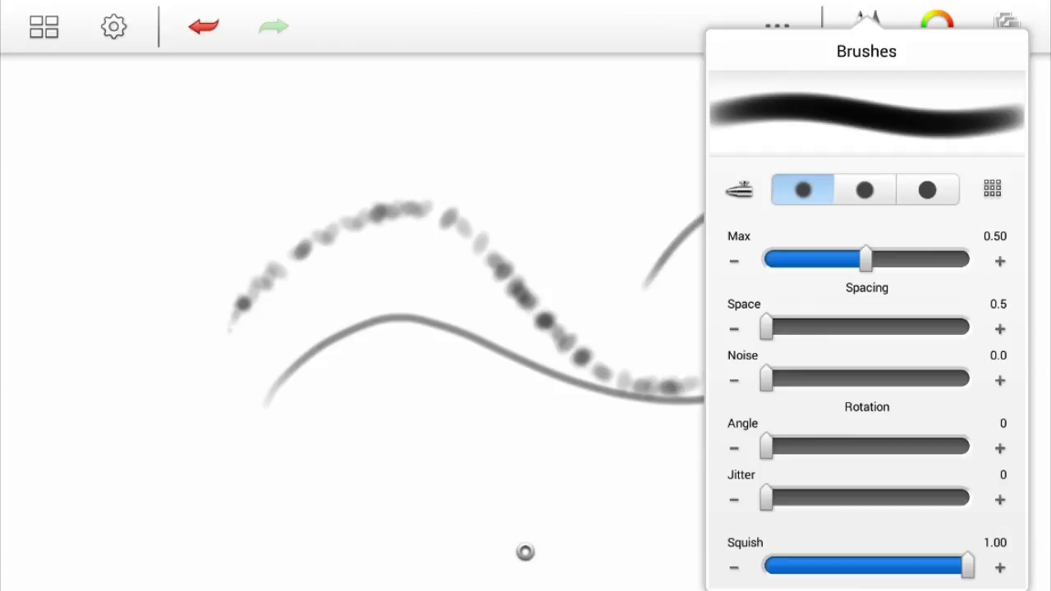
pyautogui.moveTo(768, 378); pyautogui.dragTo(857, 378)
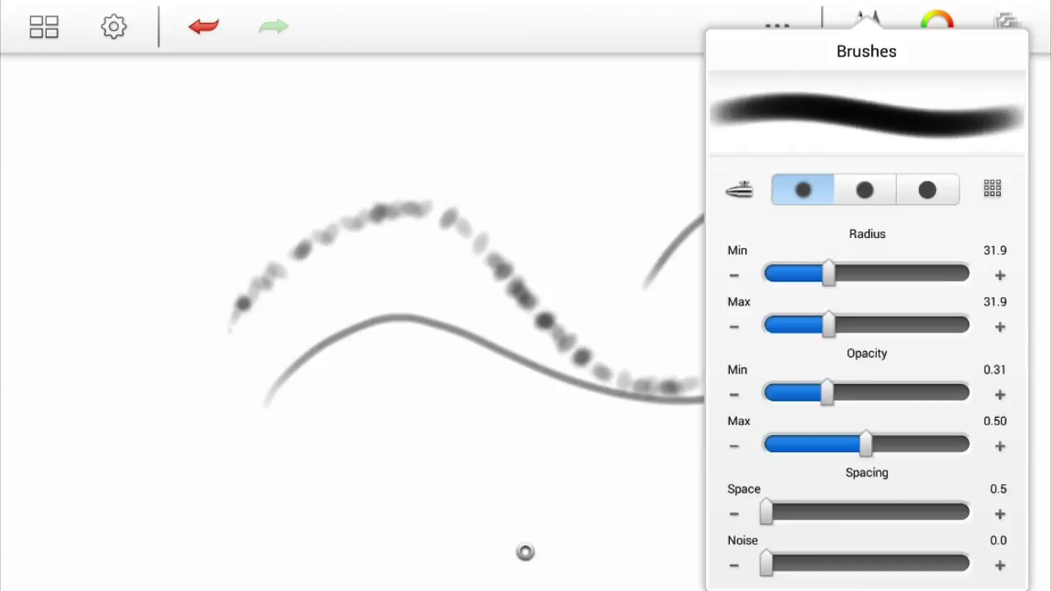
pyautogui.moveTo(867, 443); pyautogui.dragTo(644, 463)
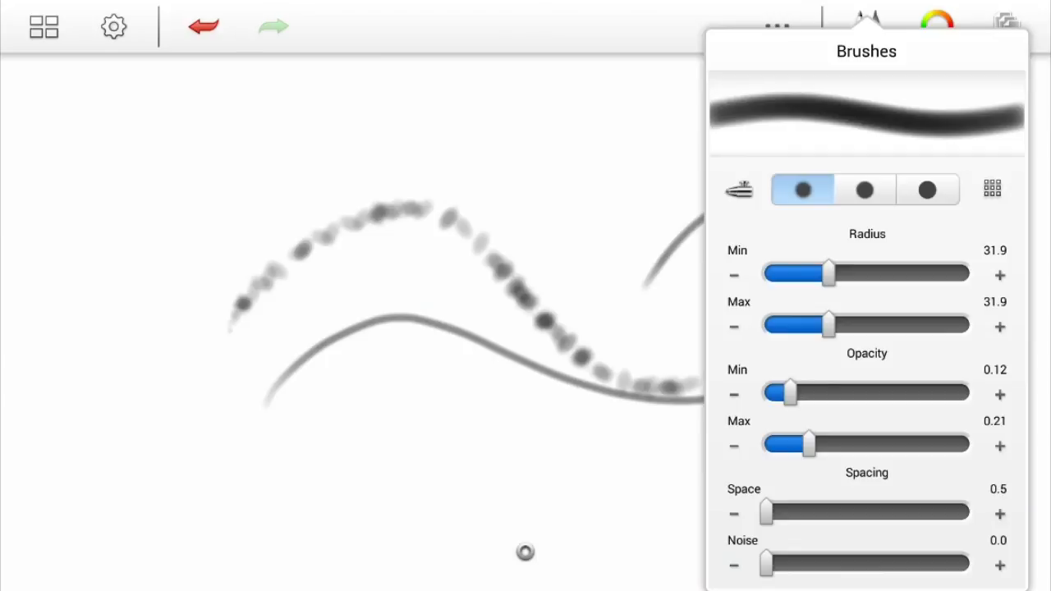
# Set the minimum radius to 14.7 and switch to the hardest brush tip.
pyautogui.moveTo(827, 272); pyautogui.dragTo(765, 273)
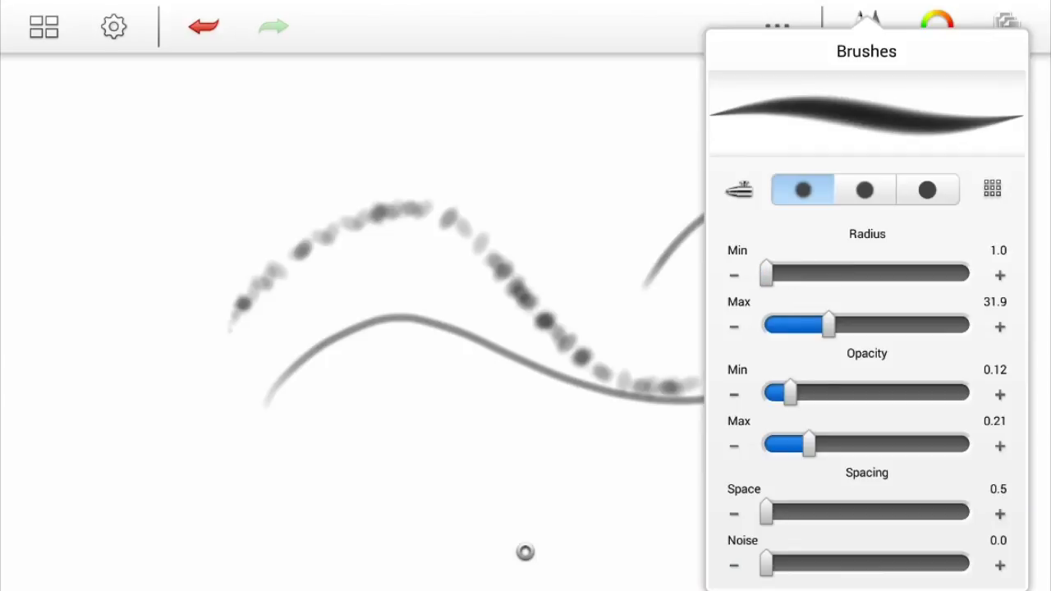
pyautogui.moveTo(765, 273); pyautogui.dragTo(801, 272)
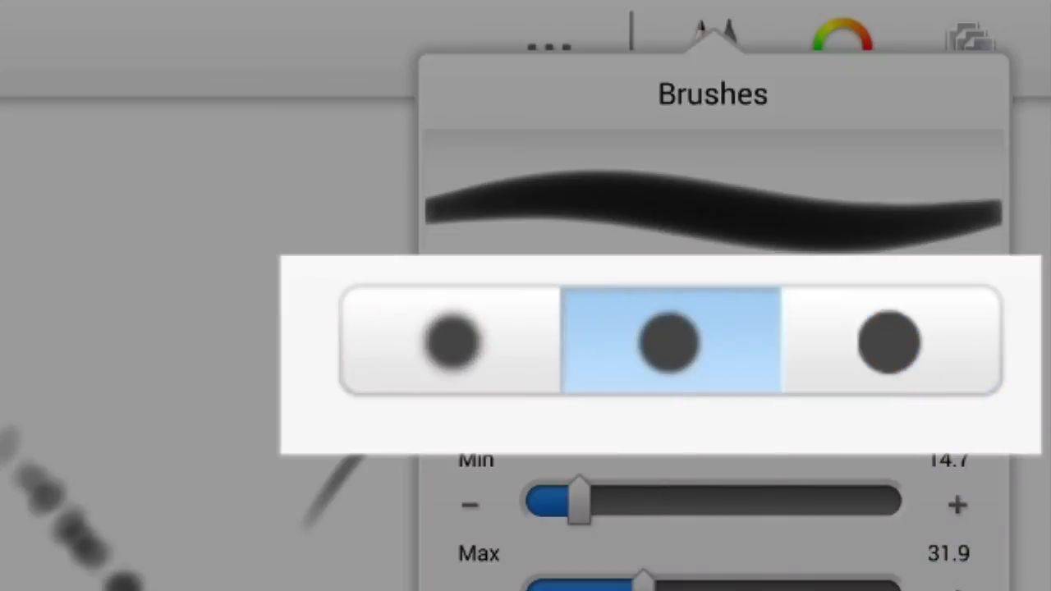
pyautogui.click(453, 343)
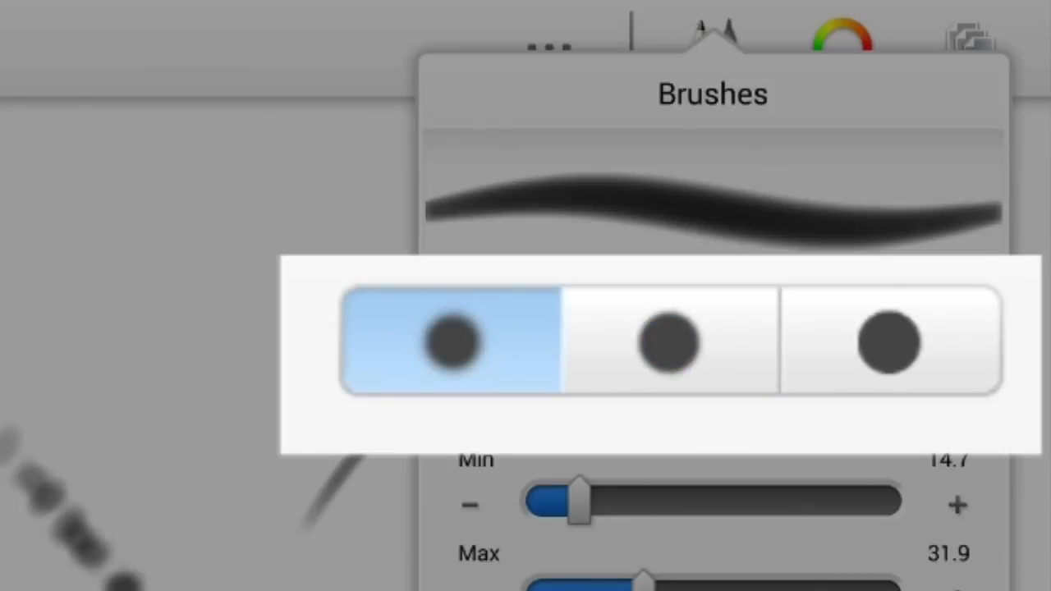
pyautogui.click(825, 345)
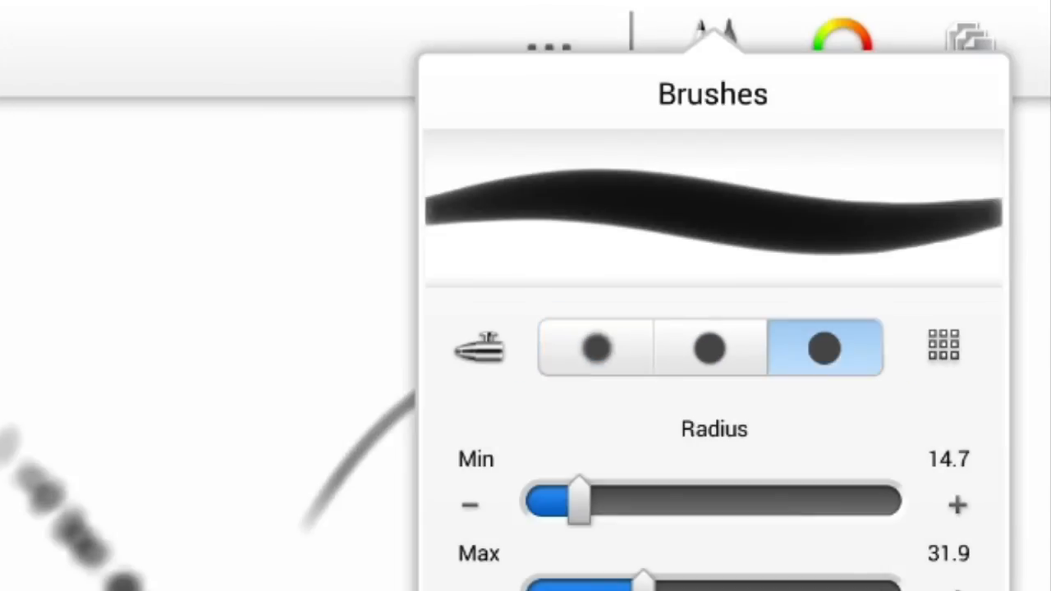
# Draw a thick soft stroke over the drawing, then undo it.
pyautogui.click(596, 348)
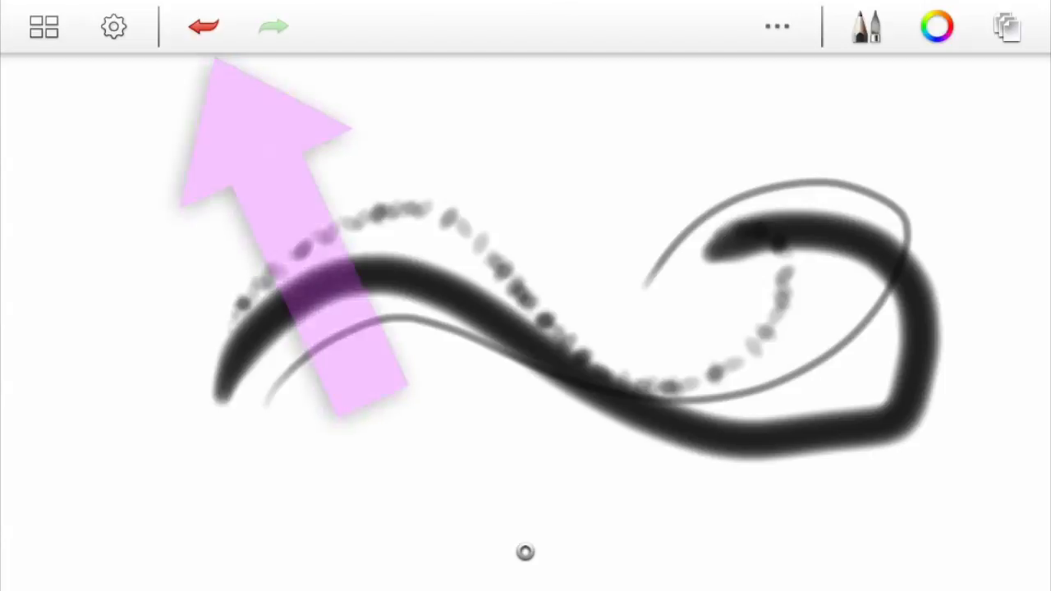
pyautogui.click(204, 26)
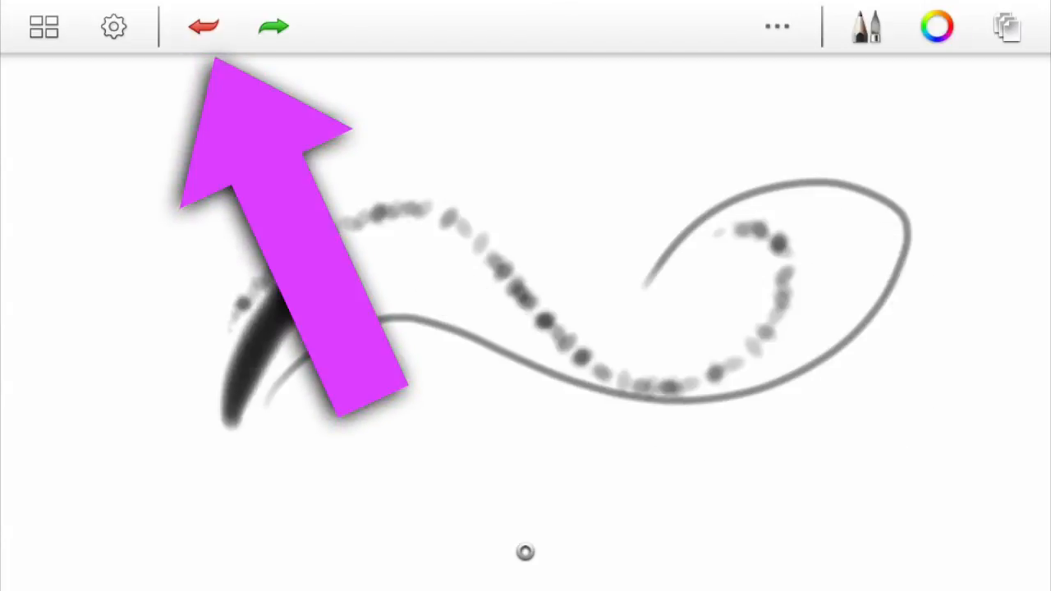